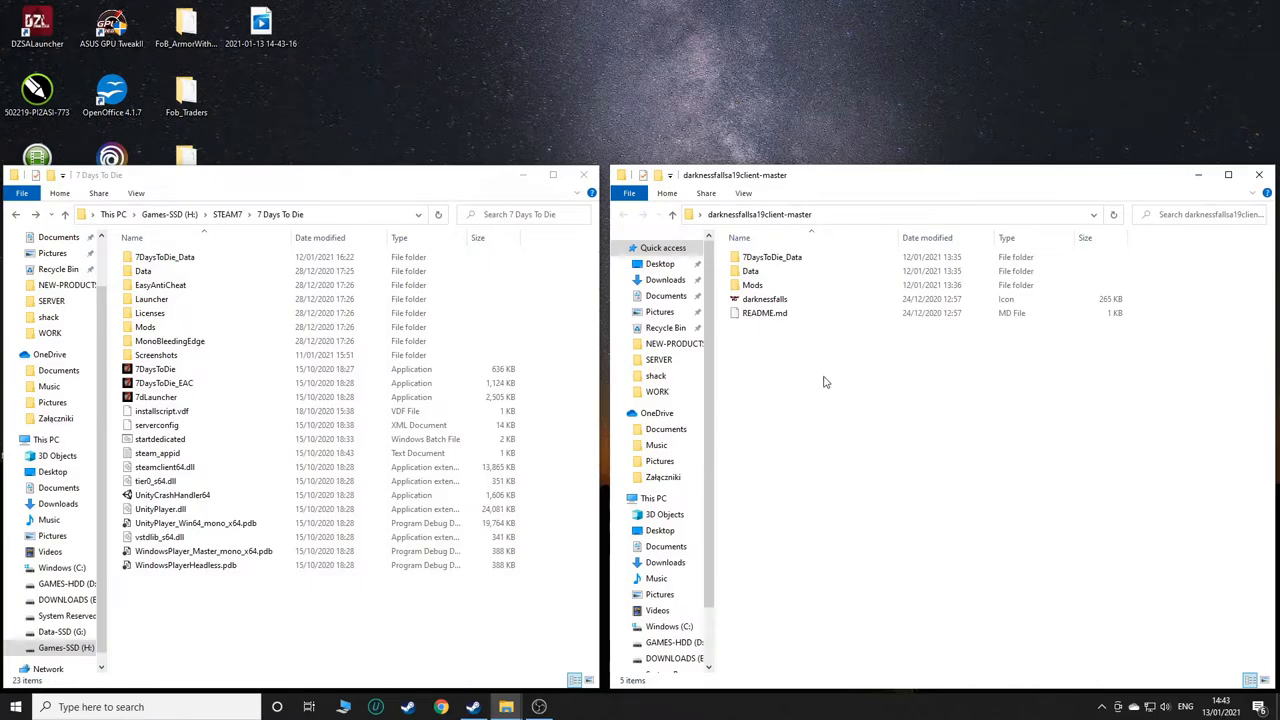
mouse_move(800, 378)
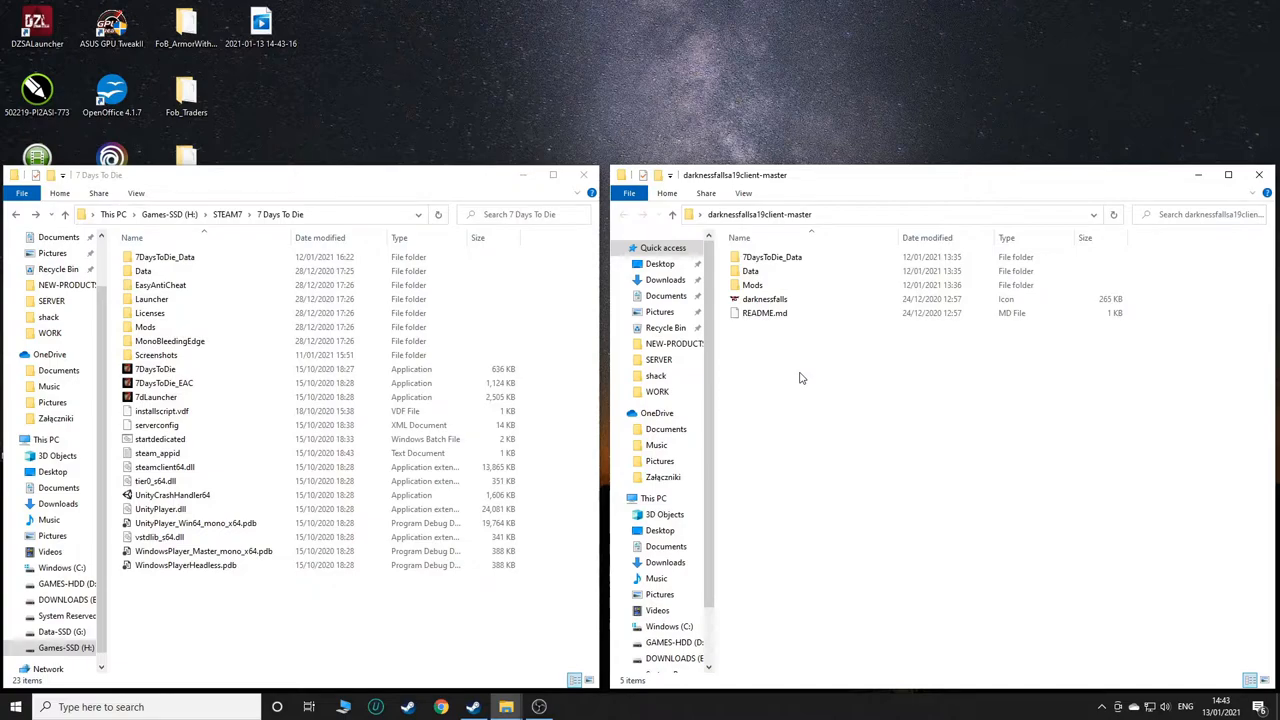
mouse_move(800, 427)
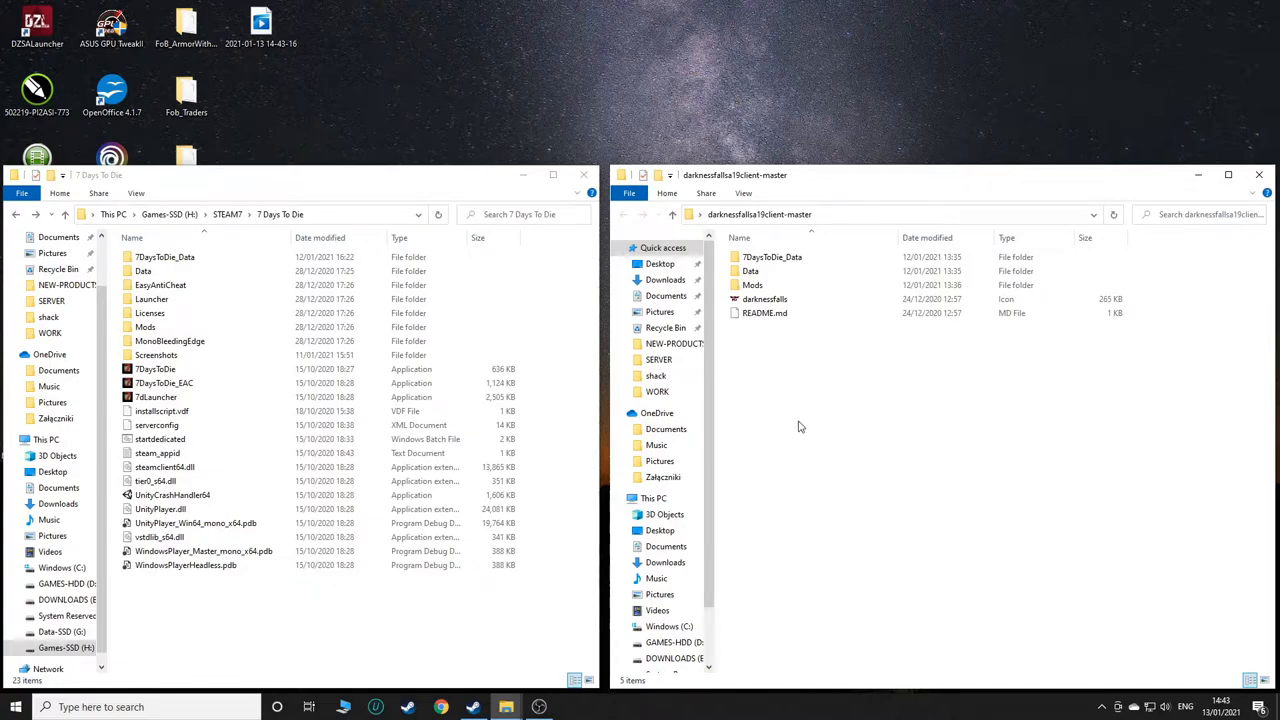
mouse_move(815, 395)
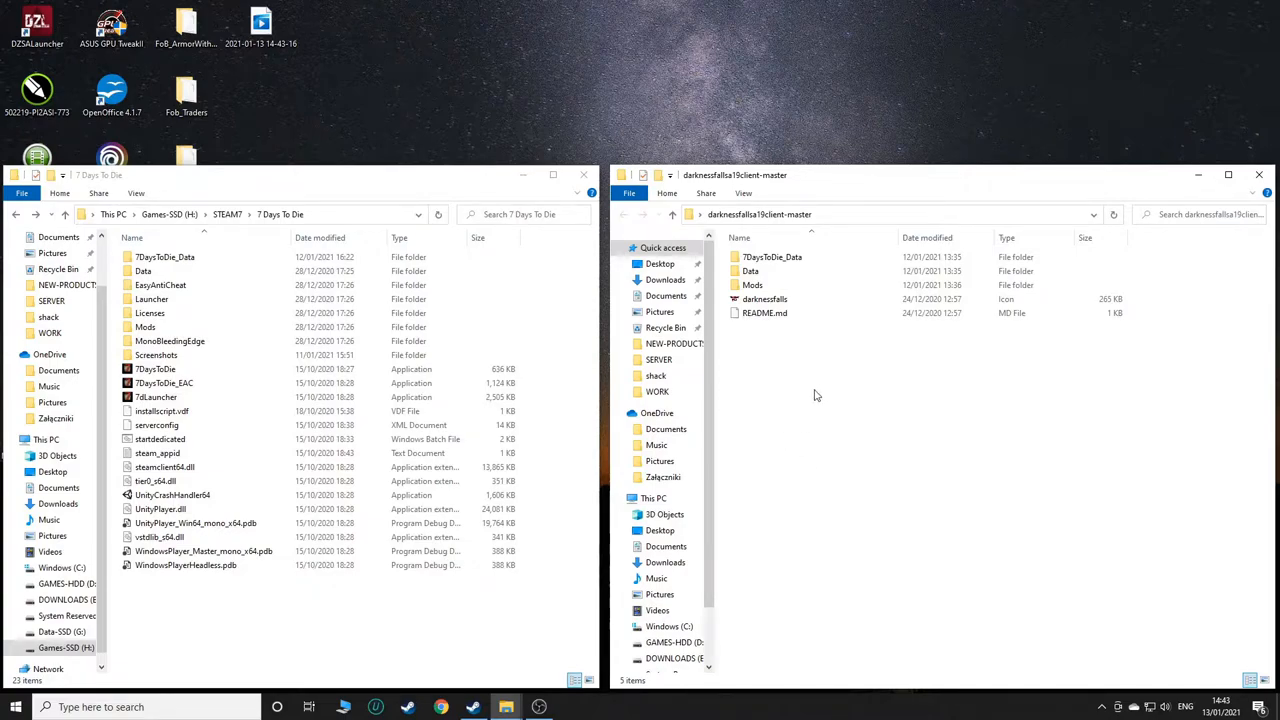
mouse_move(810, 378)
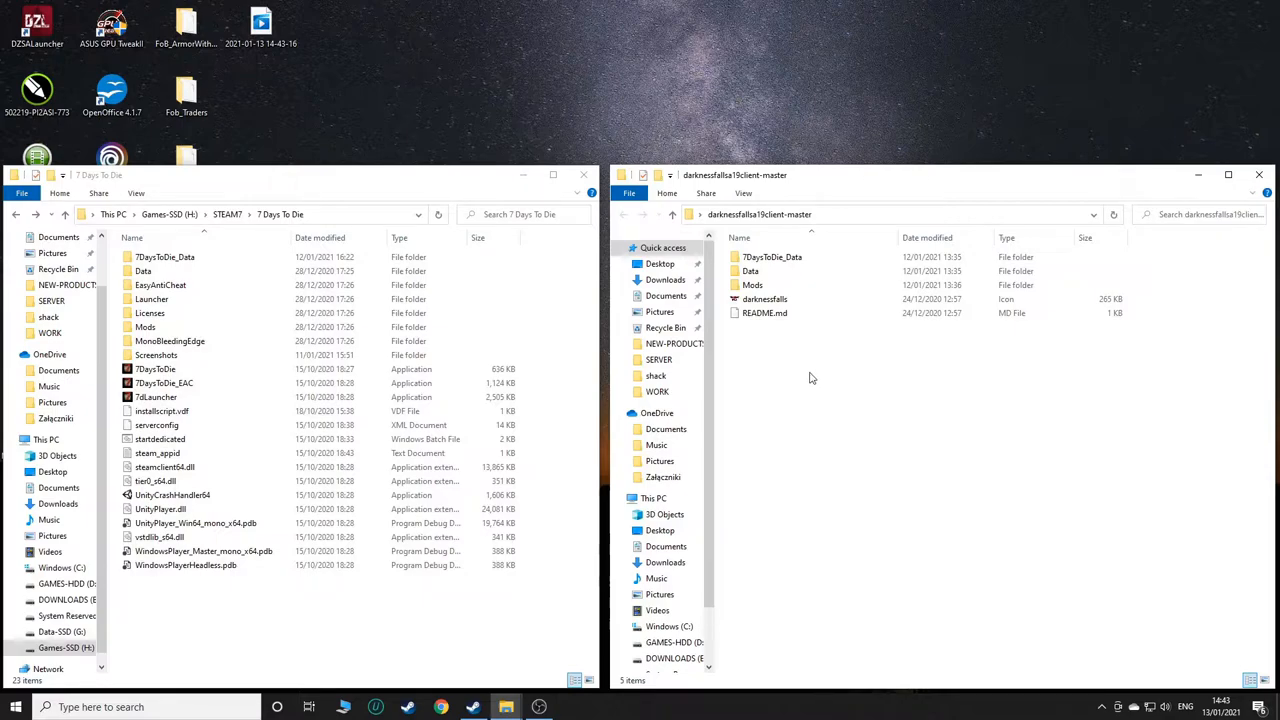
mouse_move(800, 182)
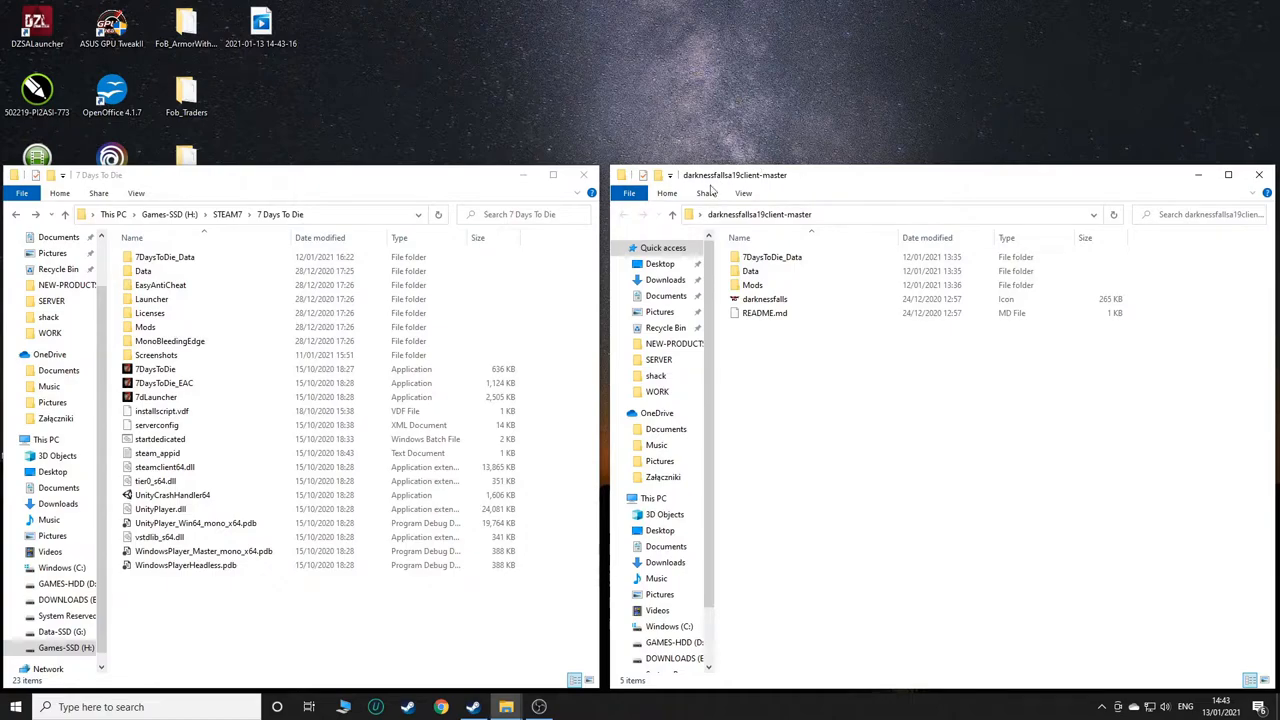
mouse_move(1022, 188)
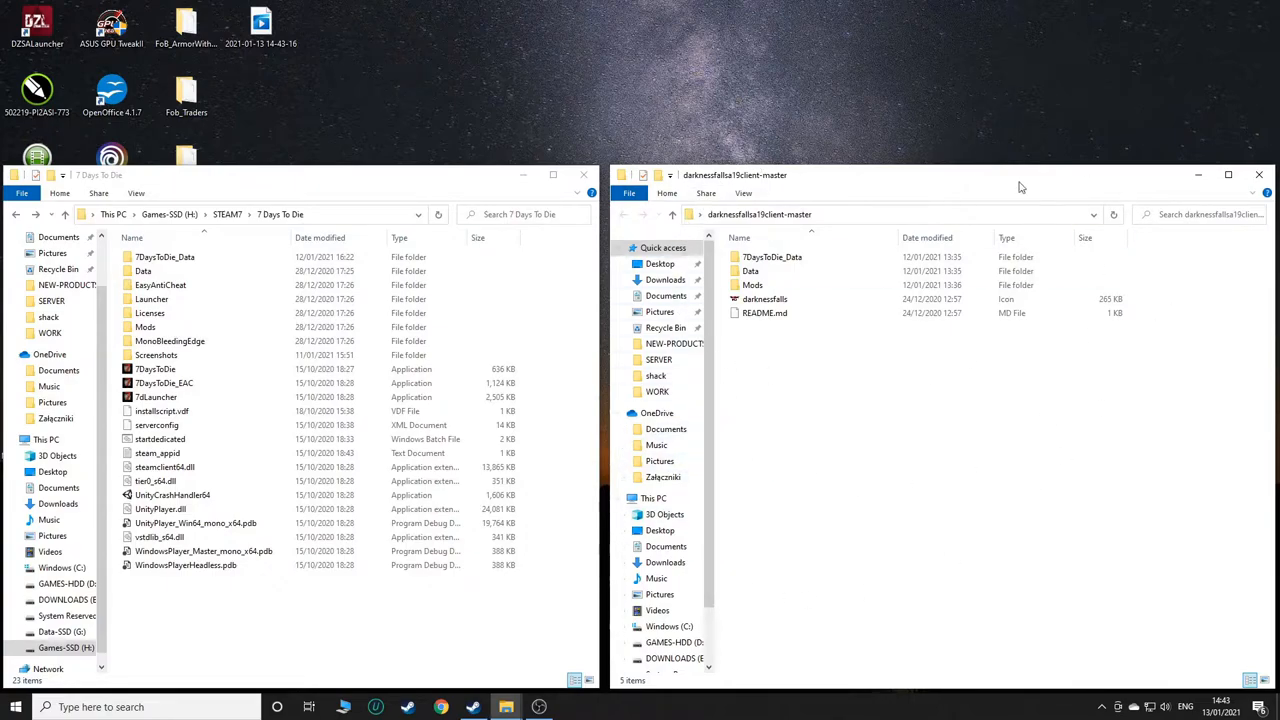
Step: Copy all darknessfallsa19client-master contents into the 7 Days To Die folder
left_click(752, 271)
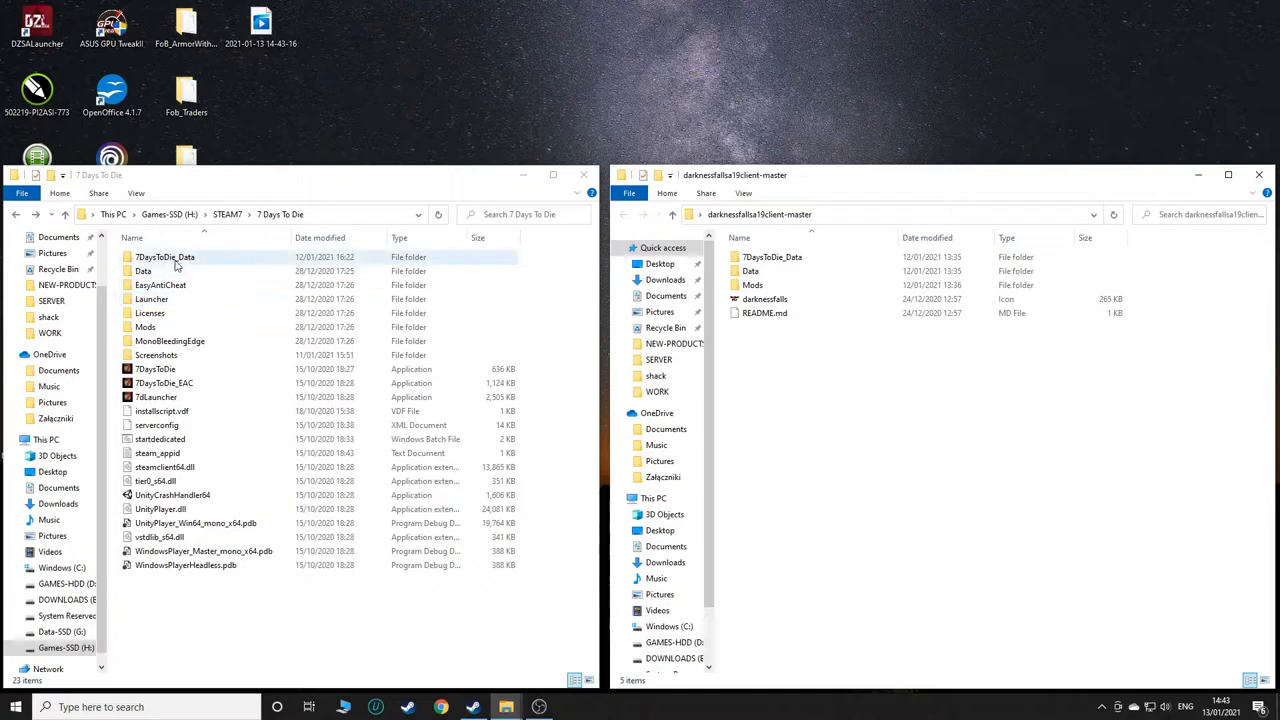
left_click(151, 299)
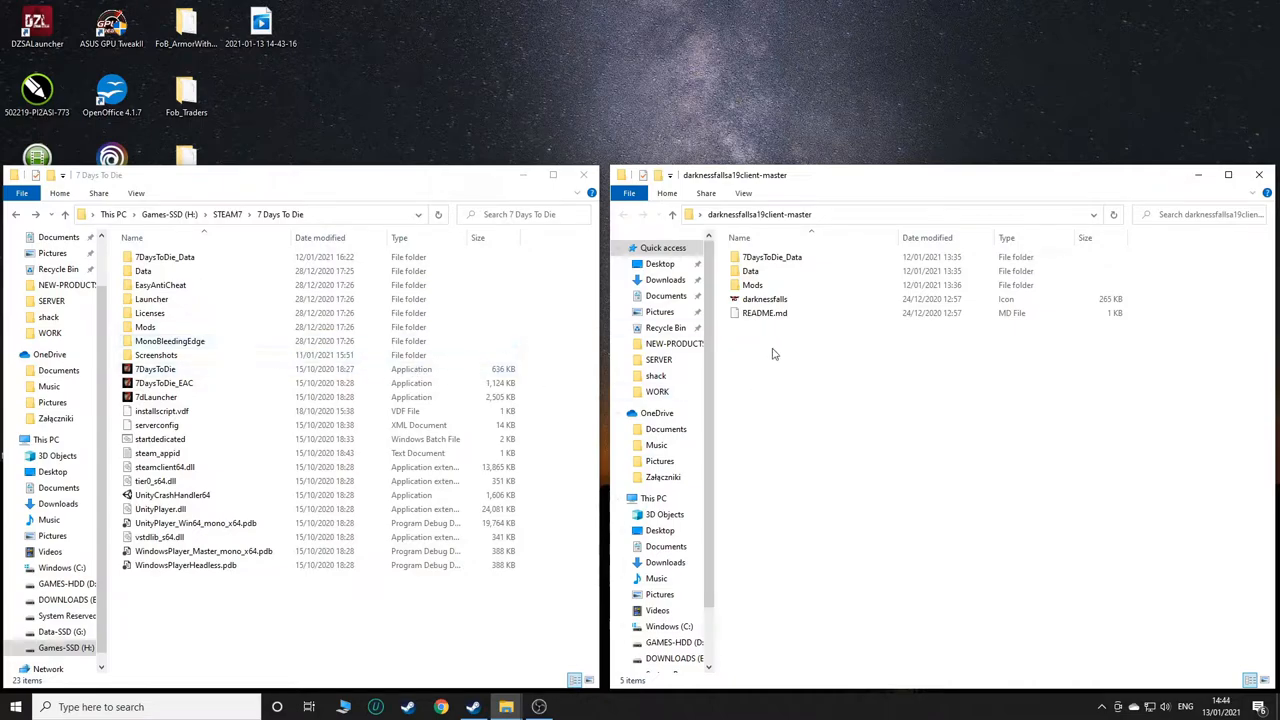
left_click(145, 327)
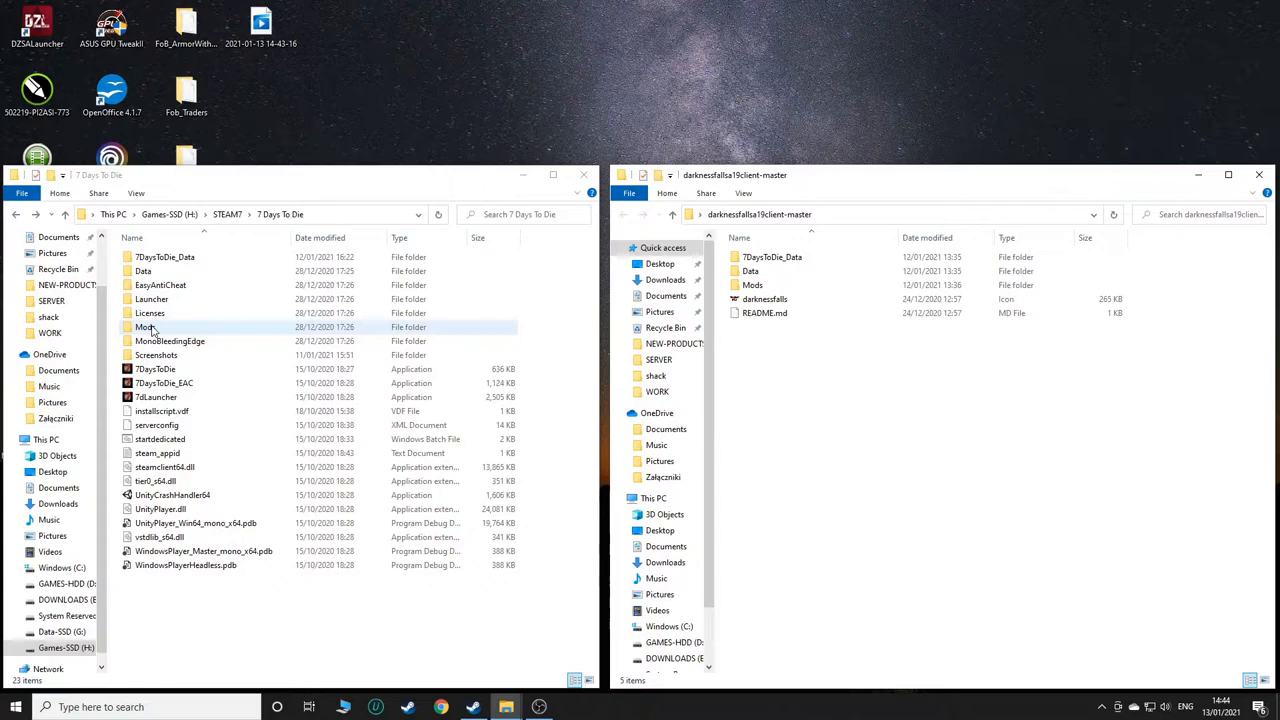
double_click(147, 327)
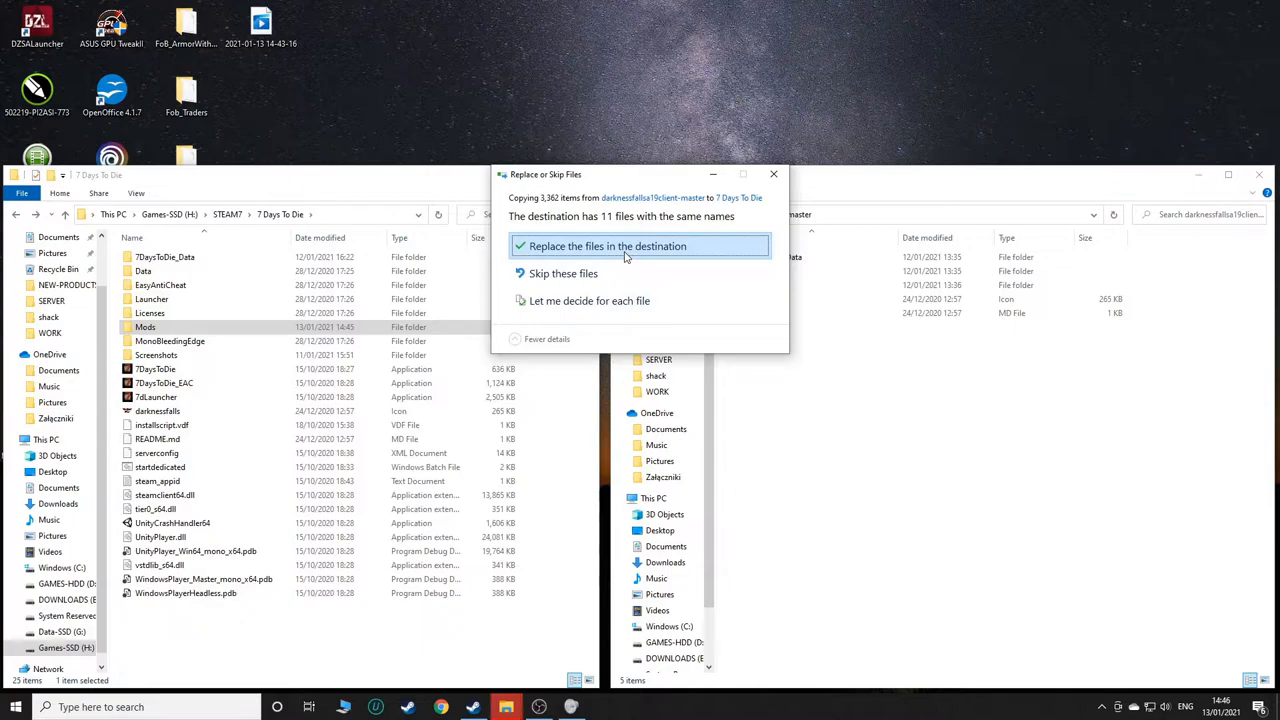
Step: Replace the 11 same-named files with the mod's versions and select 7dLauncher
left_click(607, 246)
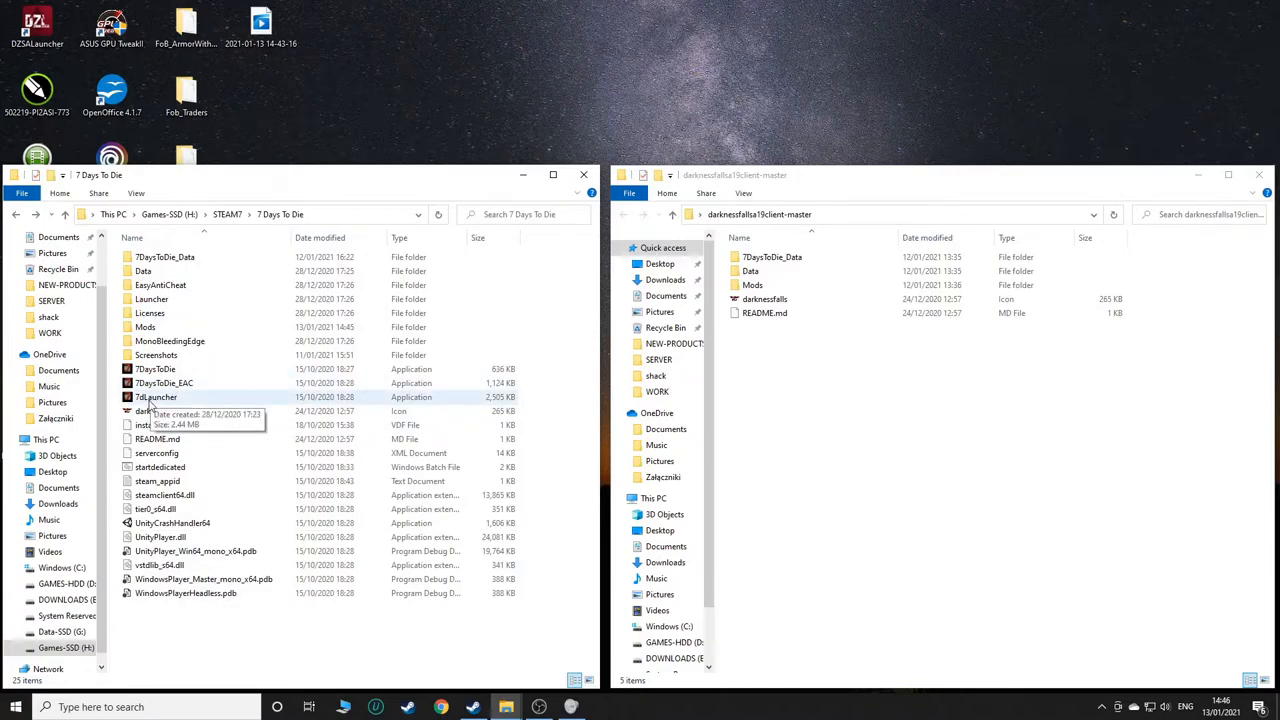
left_click(156, 397)
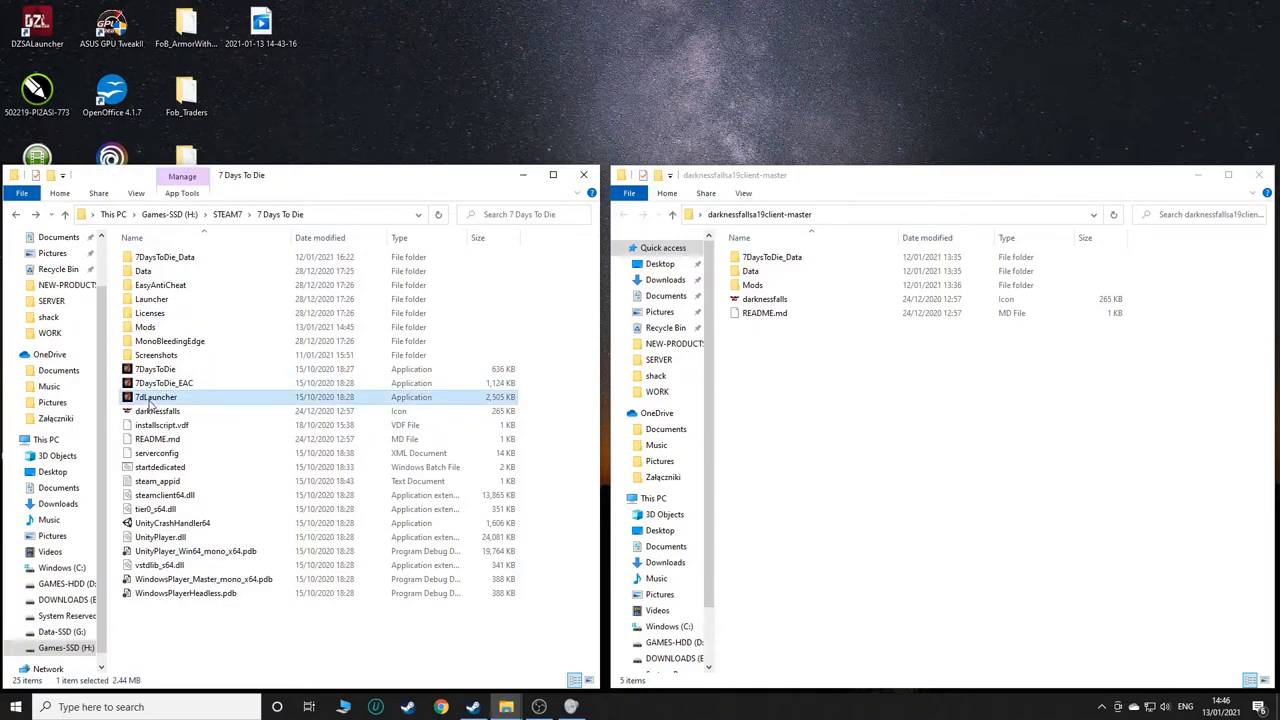
left_click(164, 383)
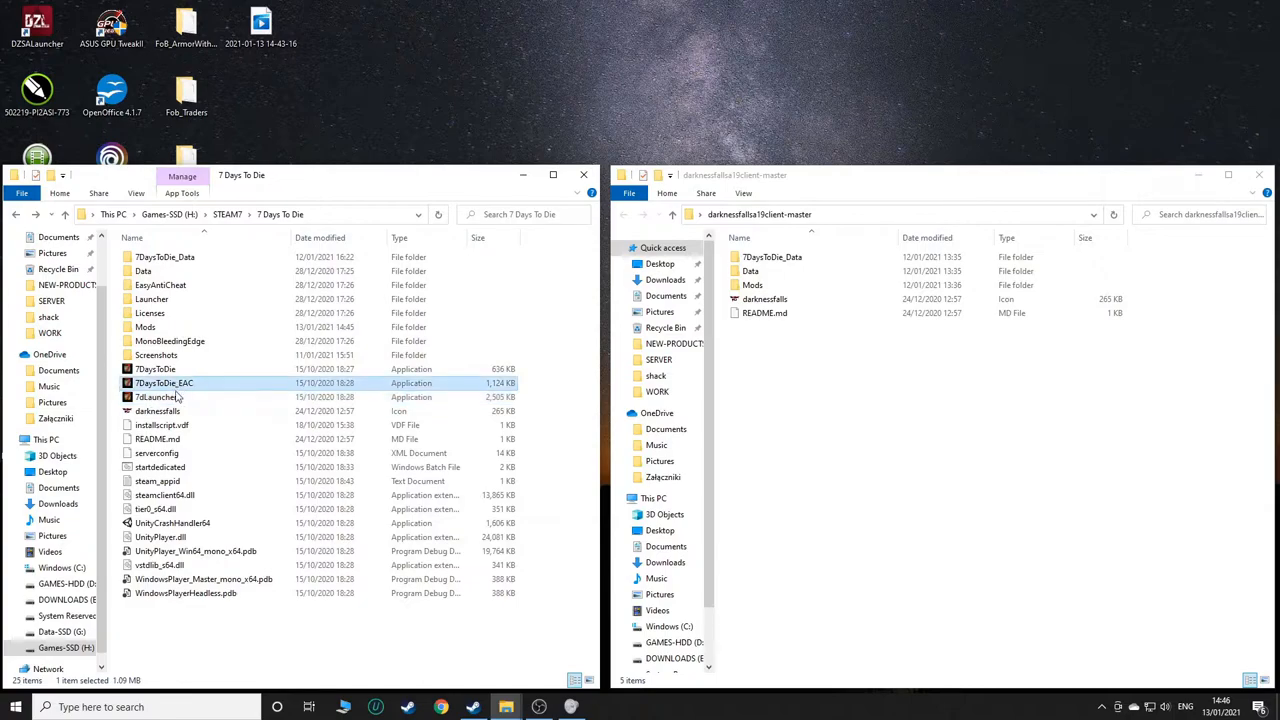
left_click(156, 397)
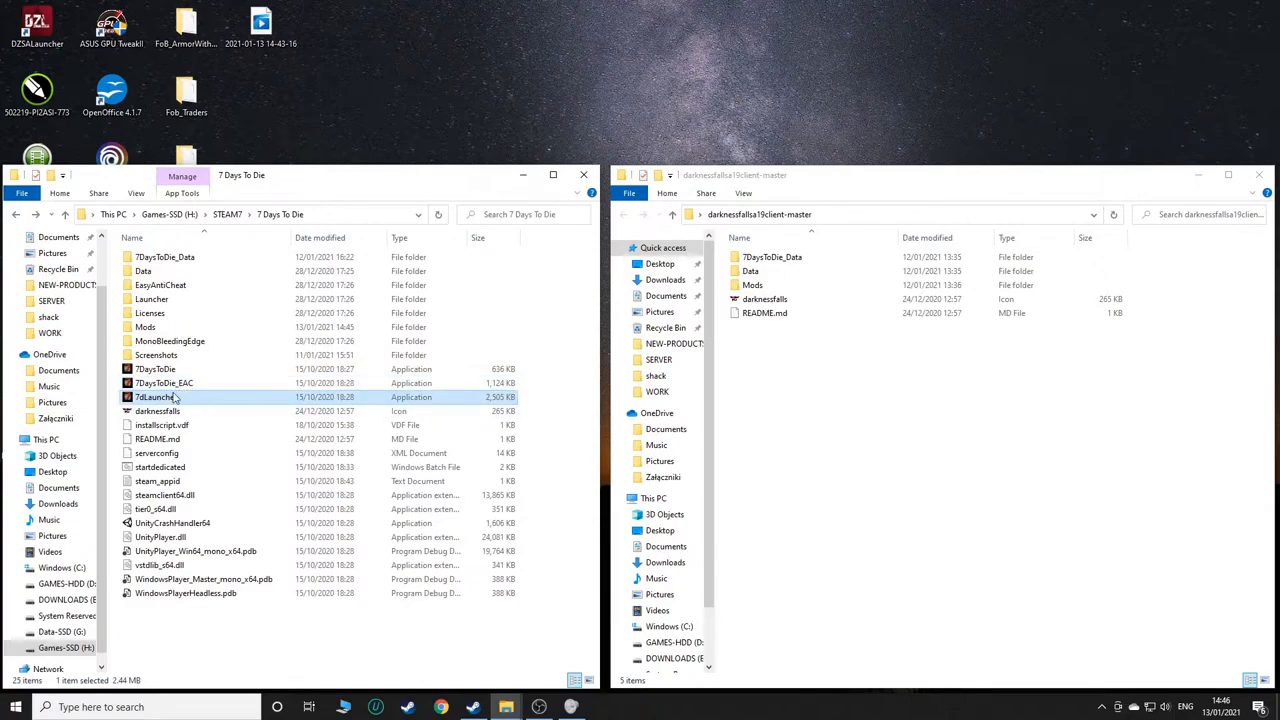
mouse_move(156, 397)
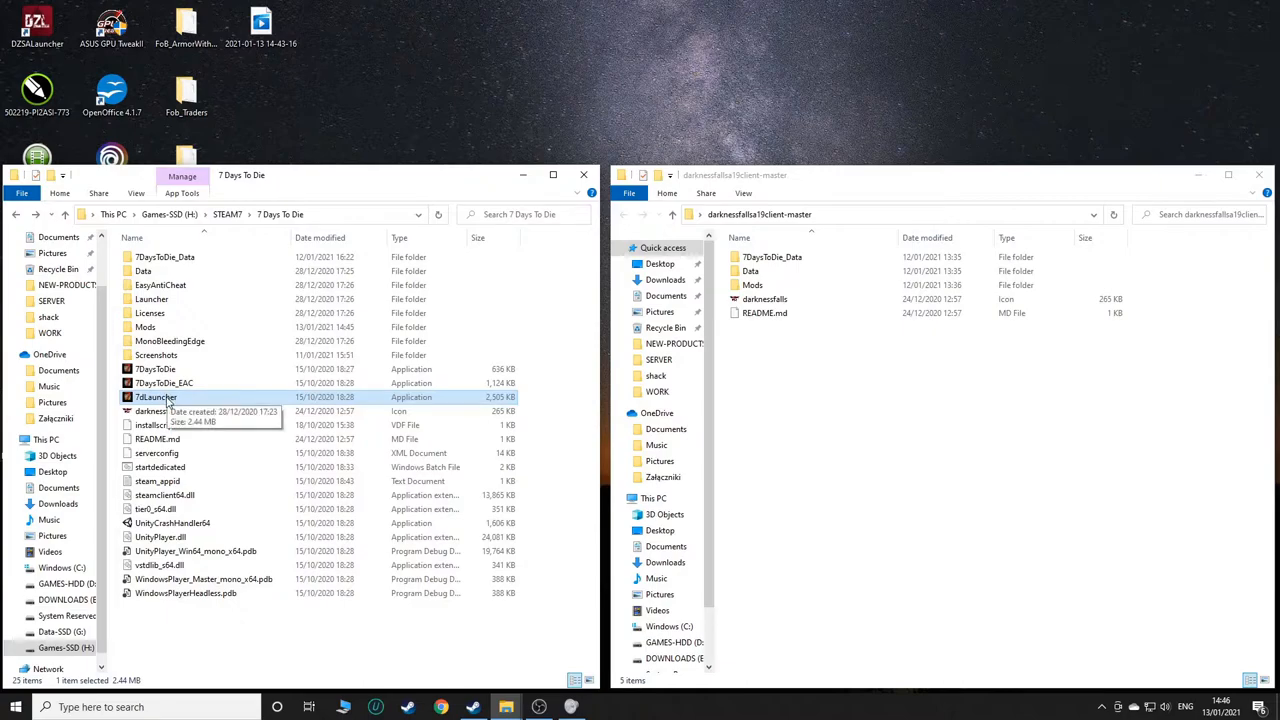
Step: Launch 7dLauncher with 'Use EasyAntiCheat (EAC)' unticked via 'Run & Save as default'
double_click(155, 397)
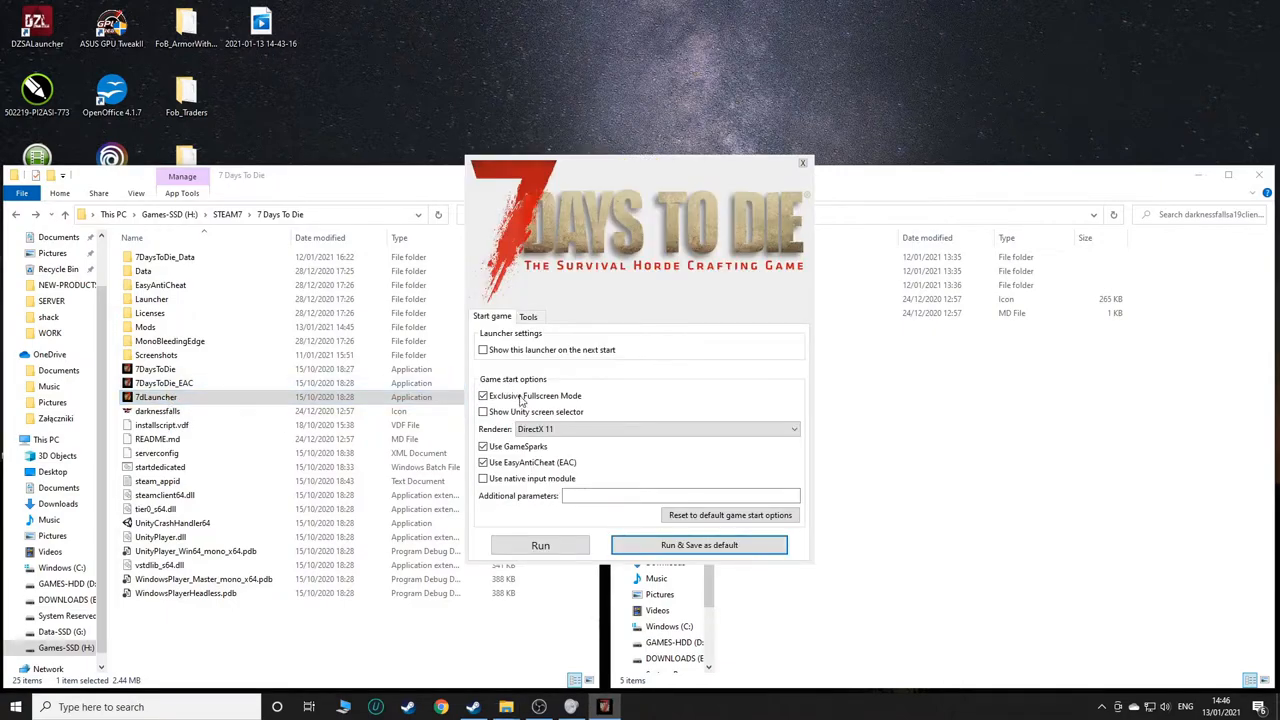
left_click(483, 462)
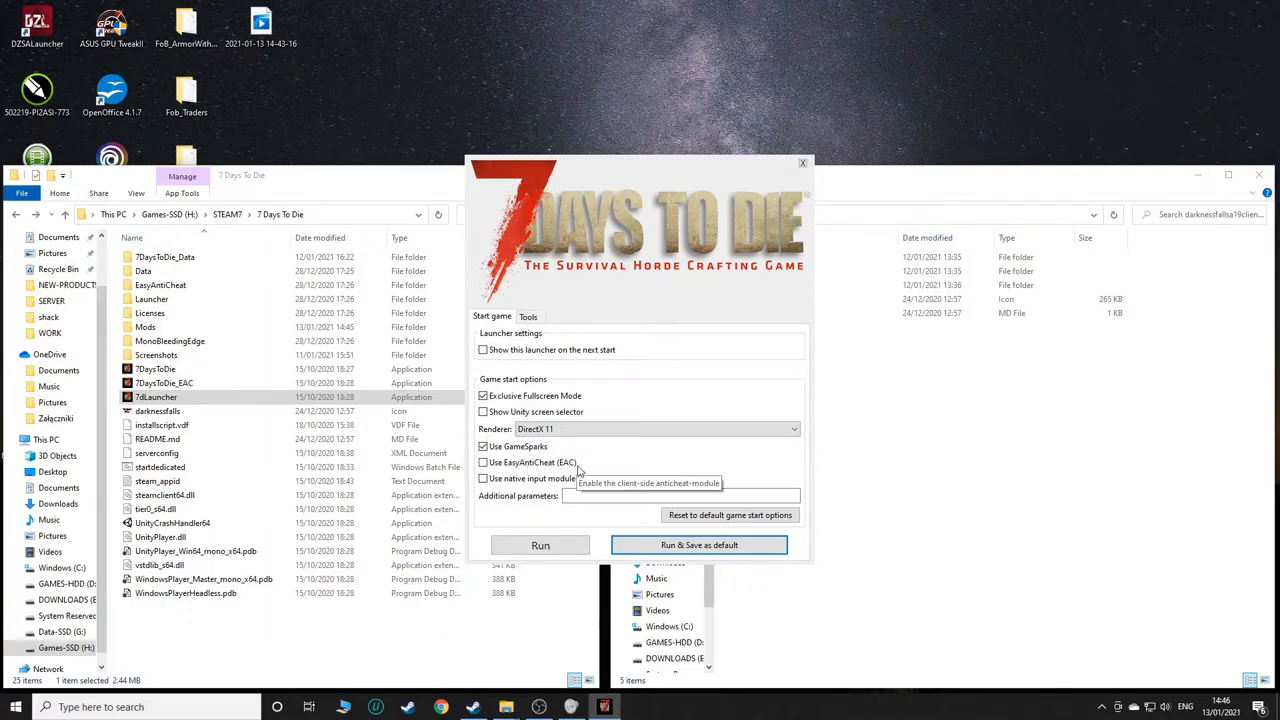
mouse_move(645, 448)
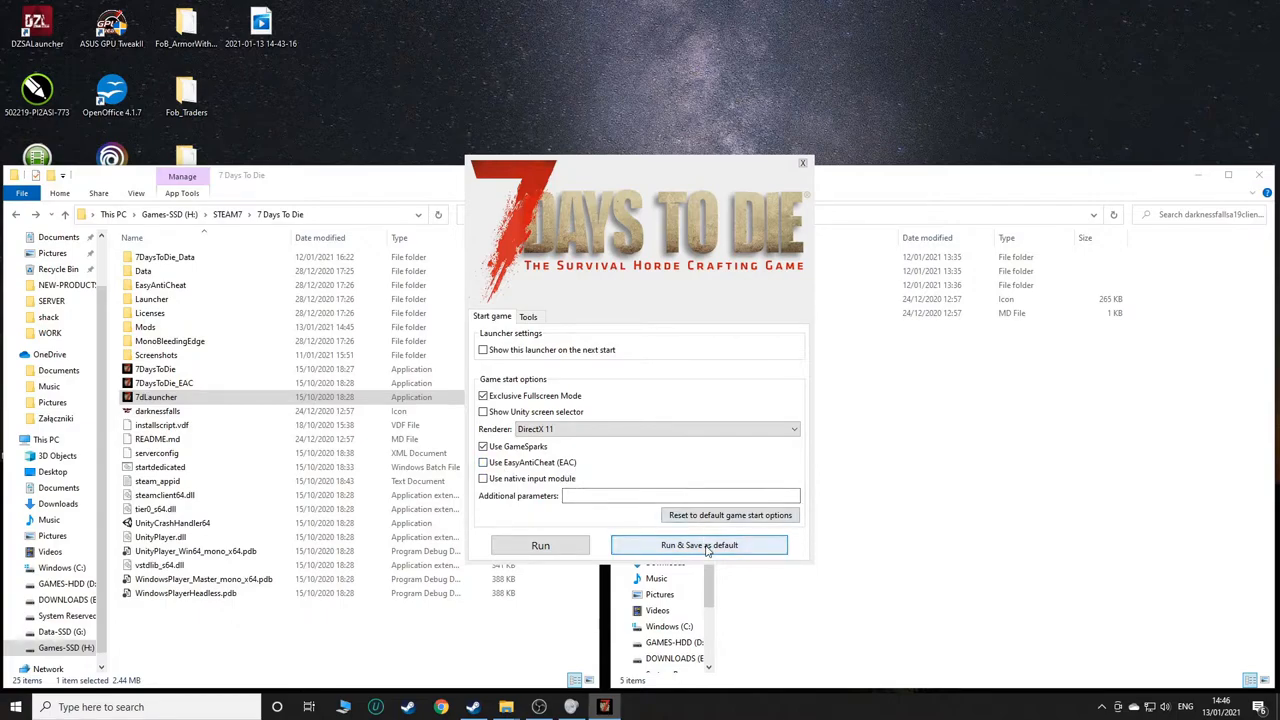
left_click(699, 545)
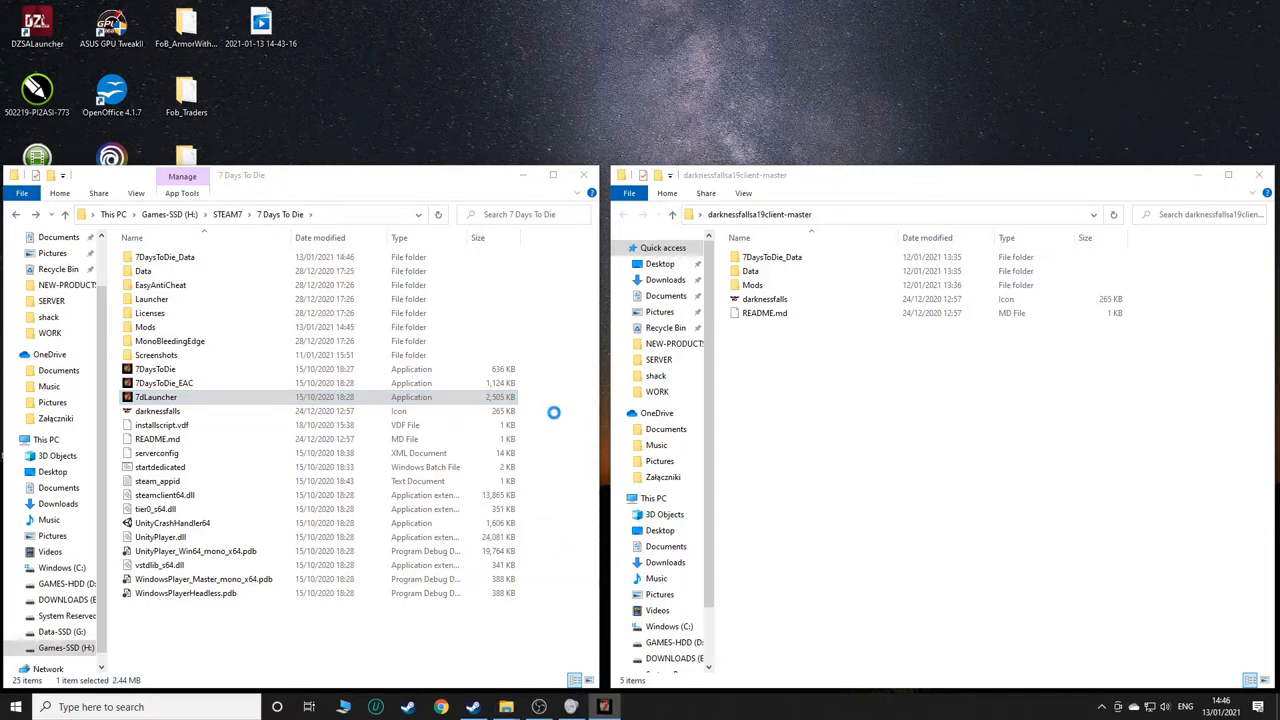
Step: Wait for the Alpha 19.3 title screen to finish loading character models
double_click(155, 397)
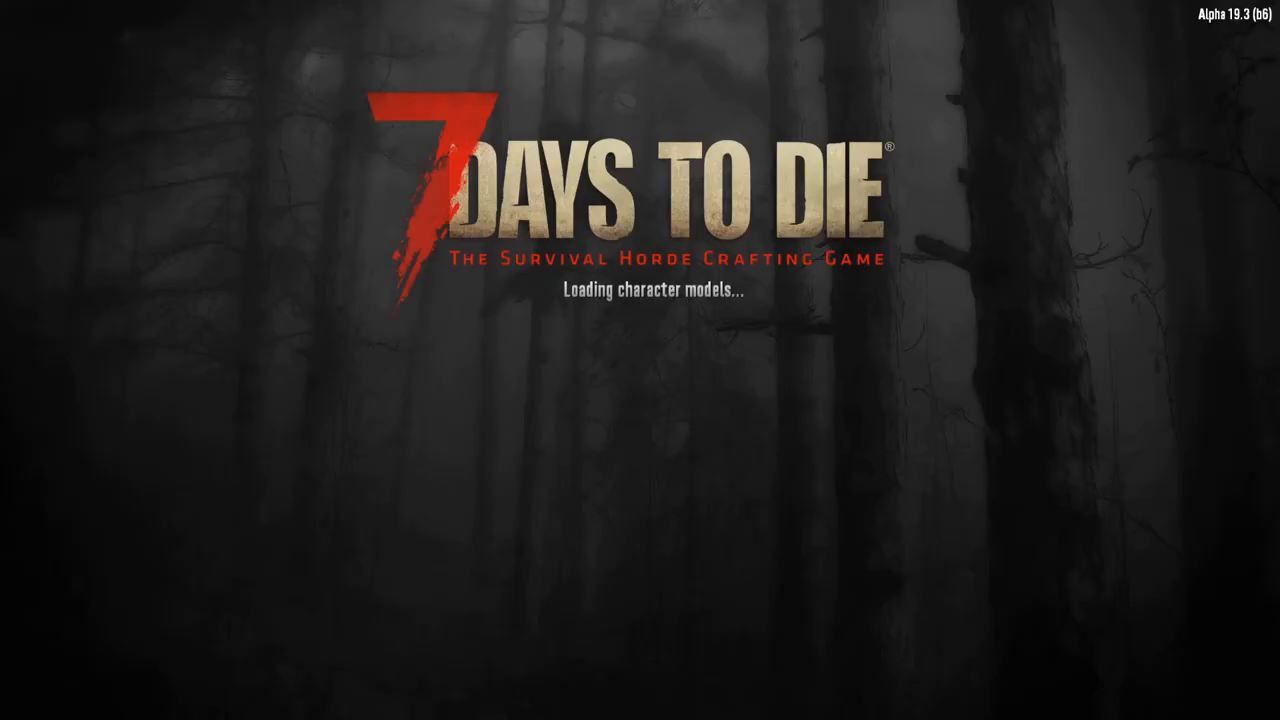